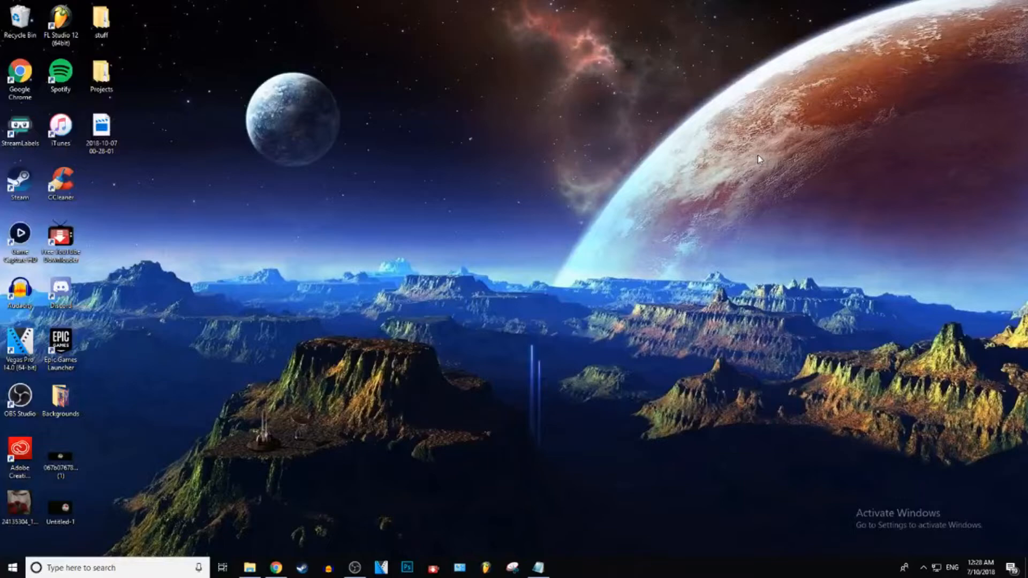
pyautogui.moveTo(411, 397)
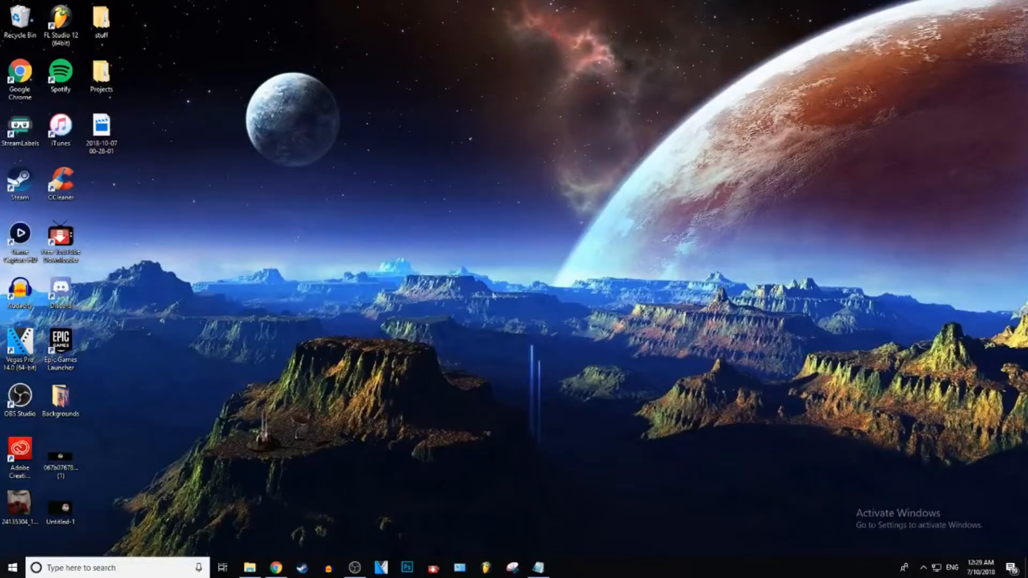
pyautogui.moveTo(118, 53)
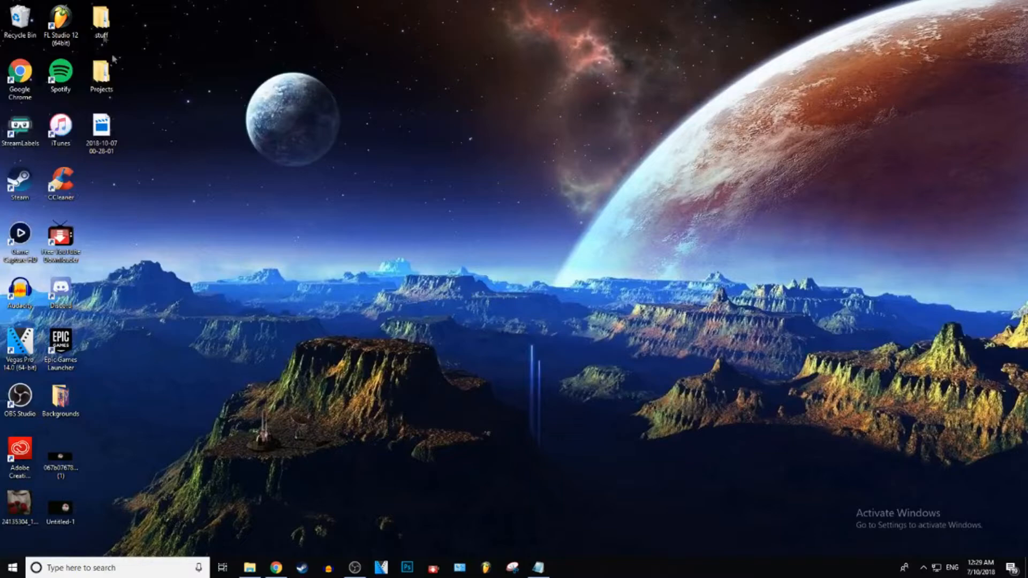
pyautogui.moveTo(266, 212)
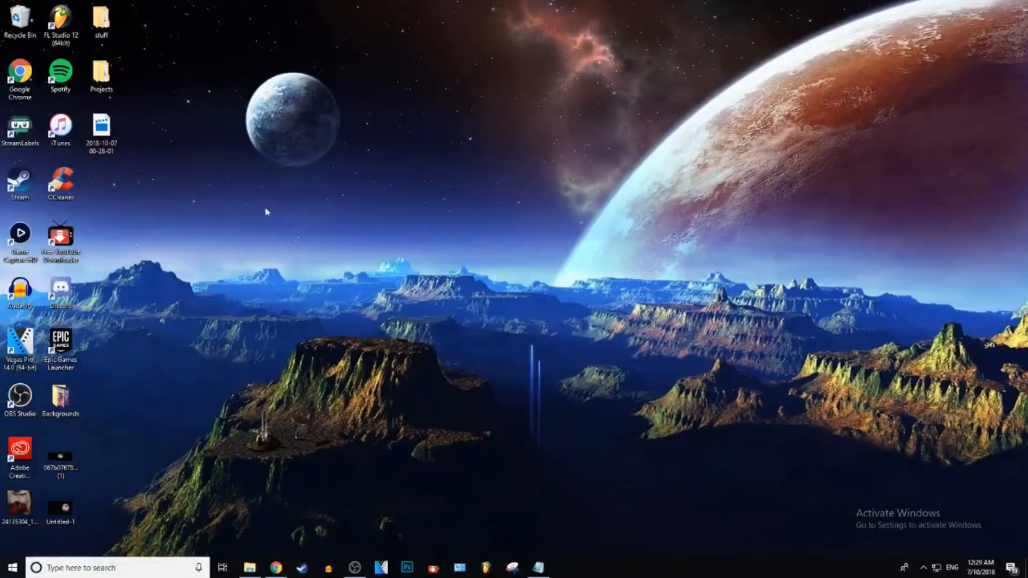
pyautogui.moveTo(343, 249)
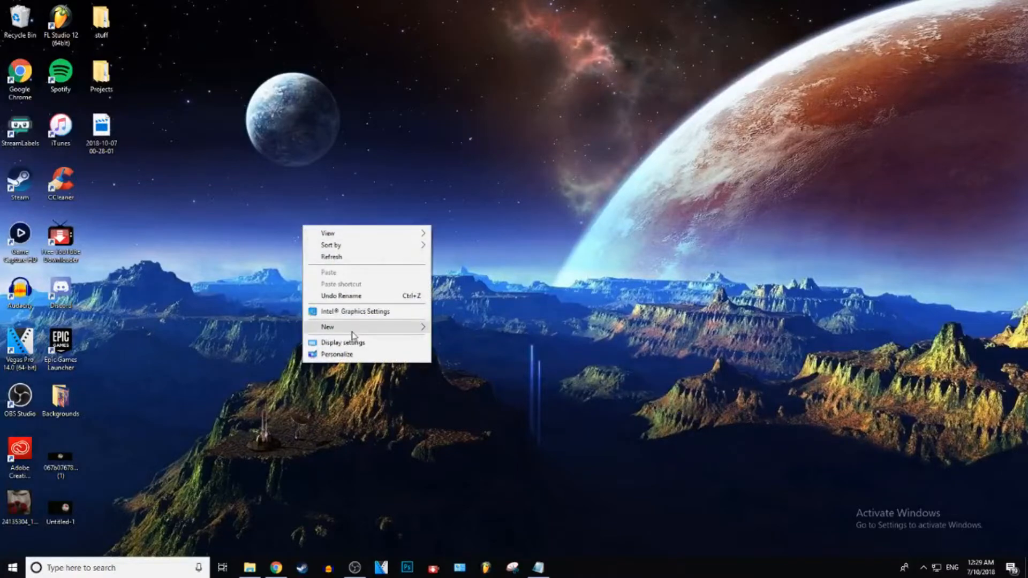
# Start a new desktop shortcut with the location 'shutdown -s -t 3600'.
pyautogui.click(330, 326)
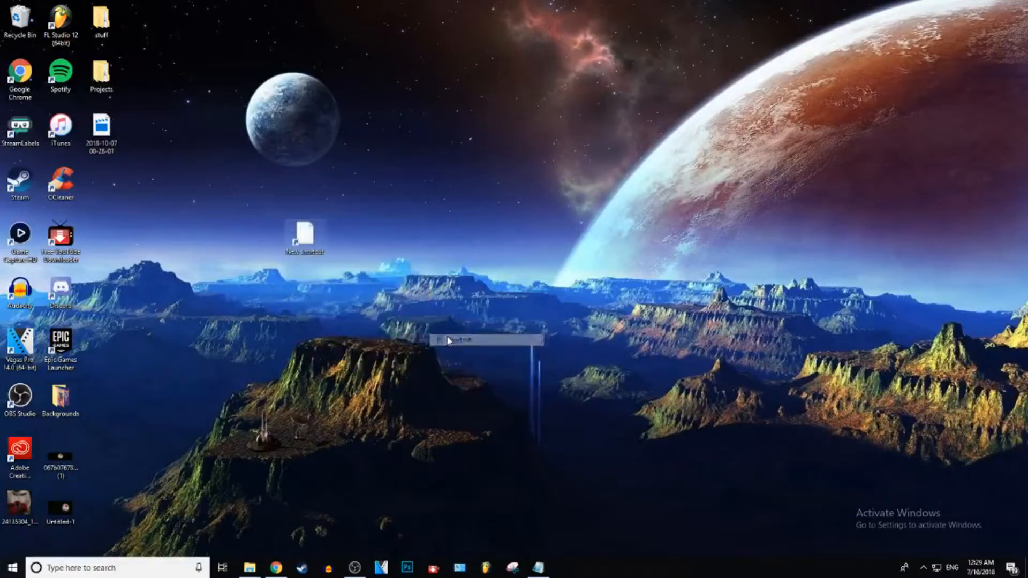
pyautogui.click(449, 341)
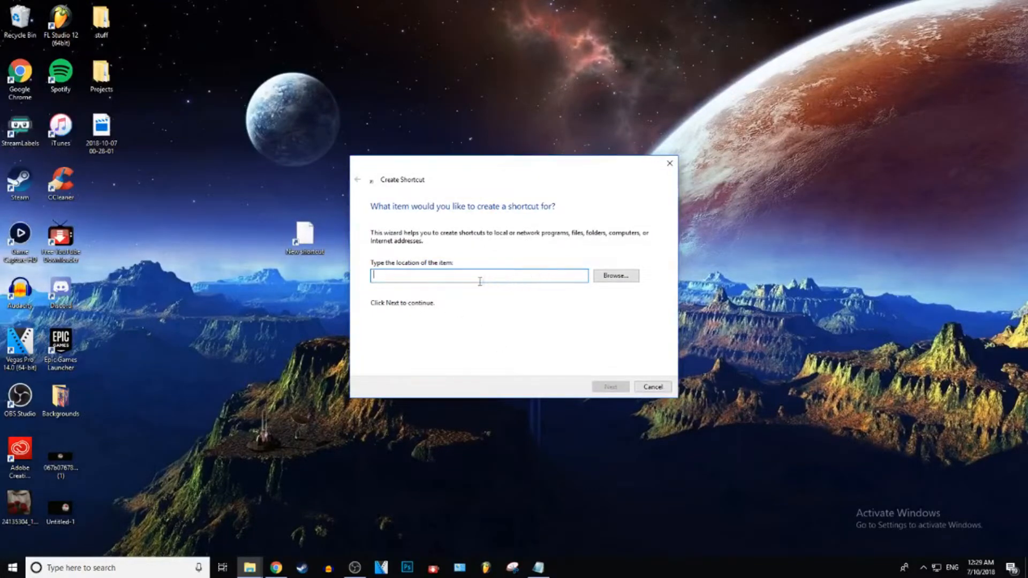
pyautogui.write('shutdown -s -t 3600')
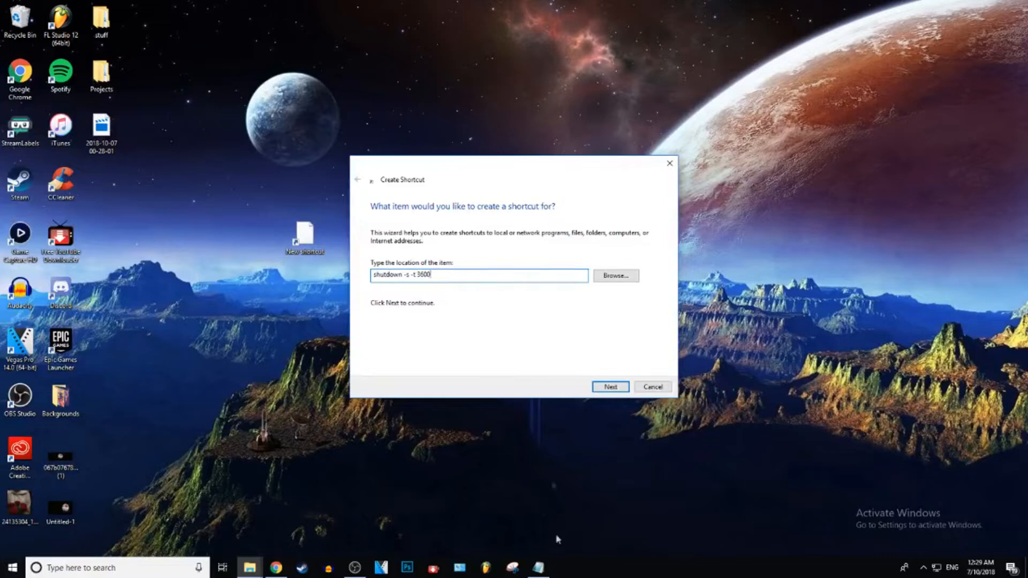
pyautogui.moveTo(373, 445)
pyautogui.write('72')
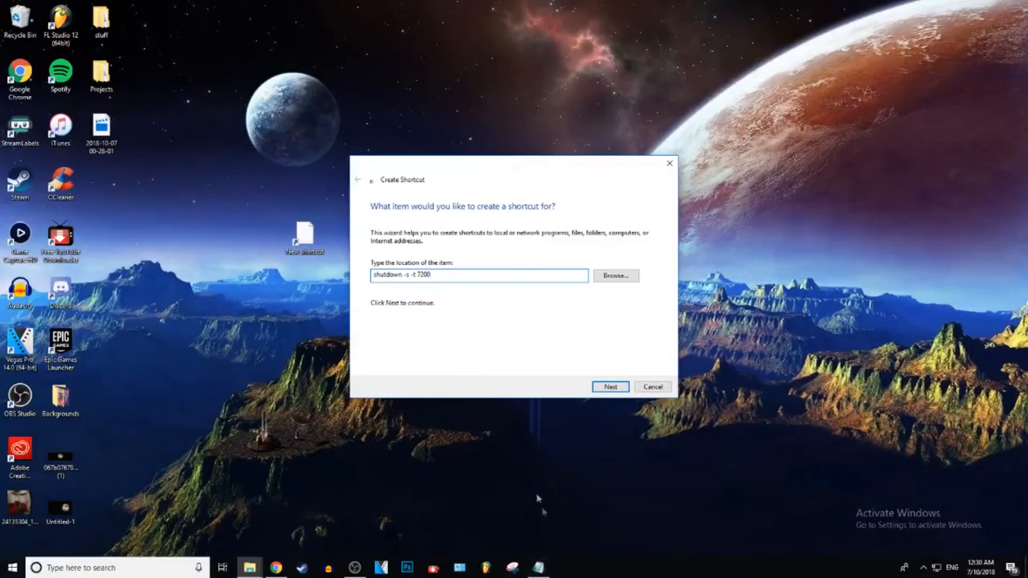
pyautogui.moveTo(846, 217)
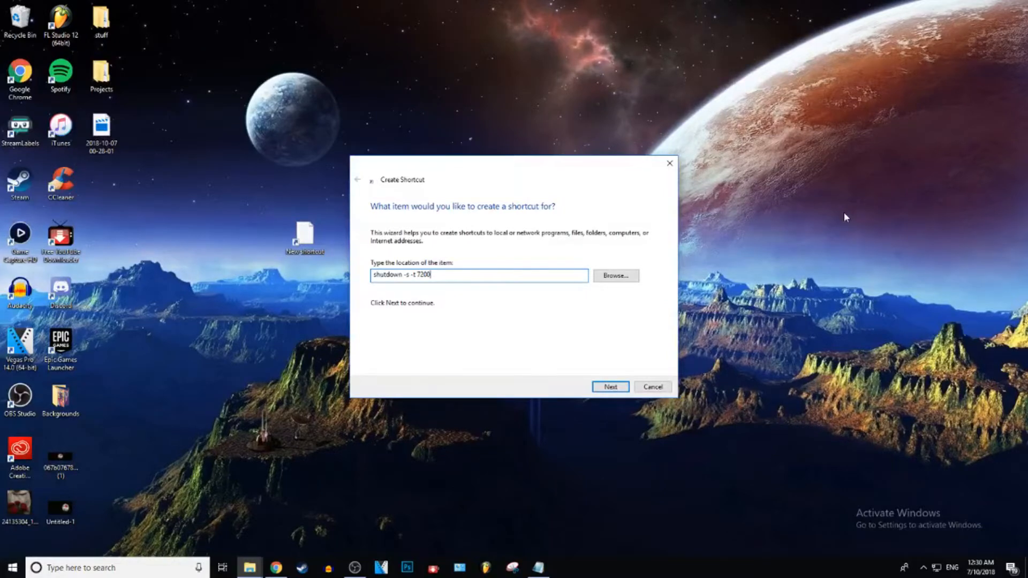
pyautogui.moveTo(547, 353)
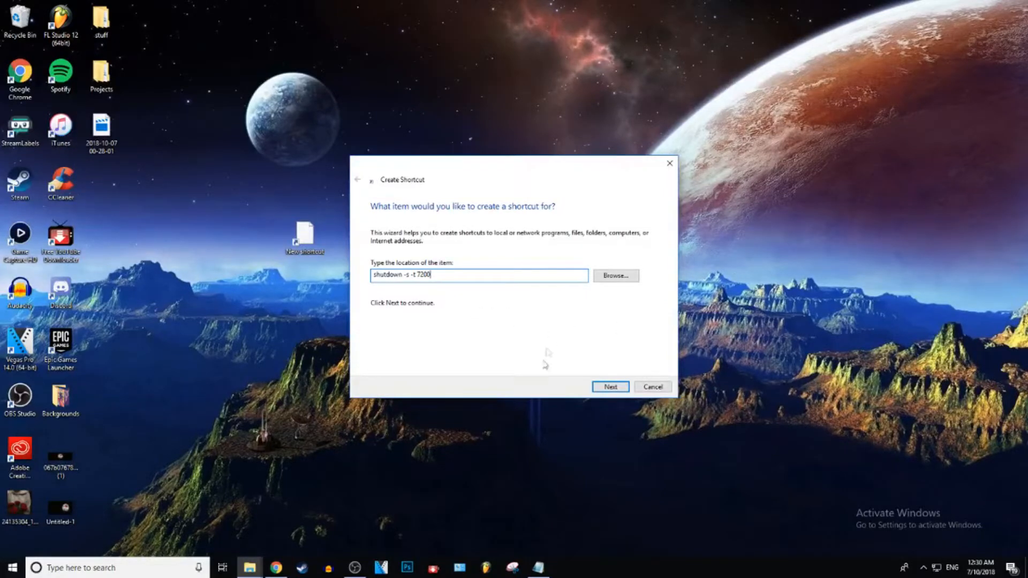
# Name the shortcut 'shutdown timer', finish it and run it once from the desktop.
pyautogui.click(609, 386)
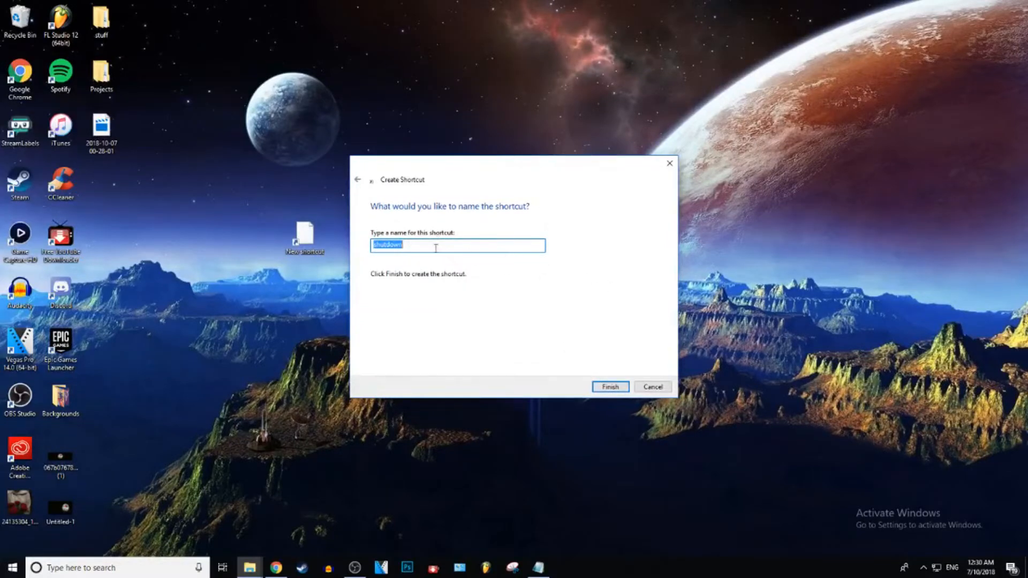
pyautogui.write('shutdown timer')
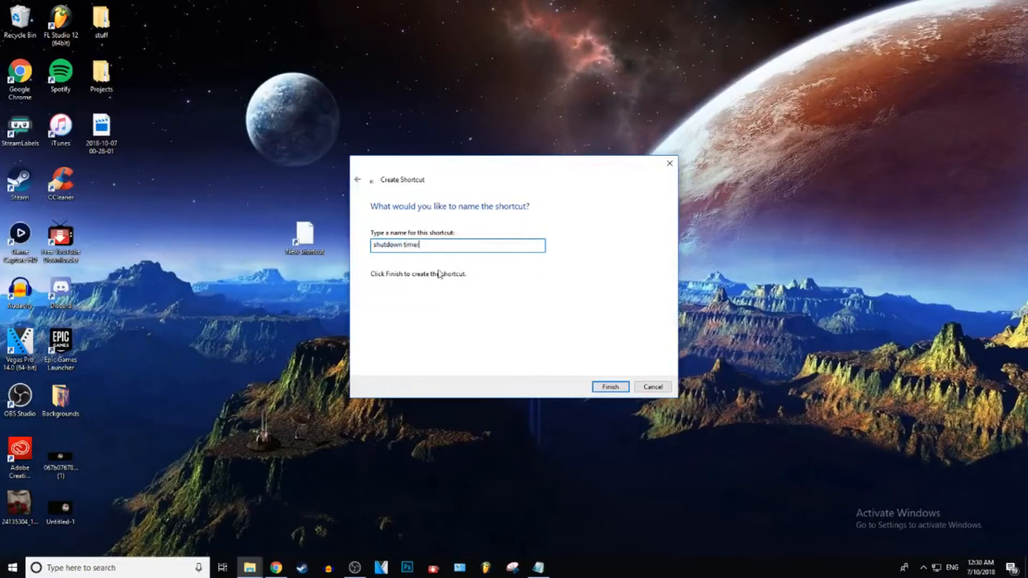
pyautogui.click(609, 387)
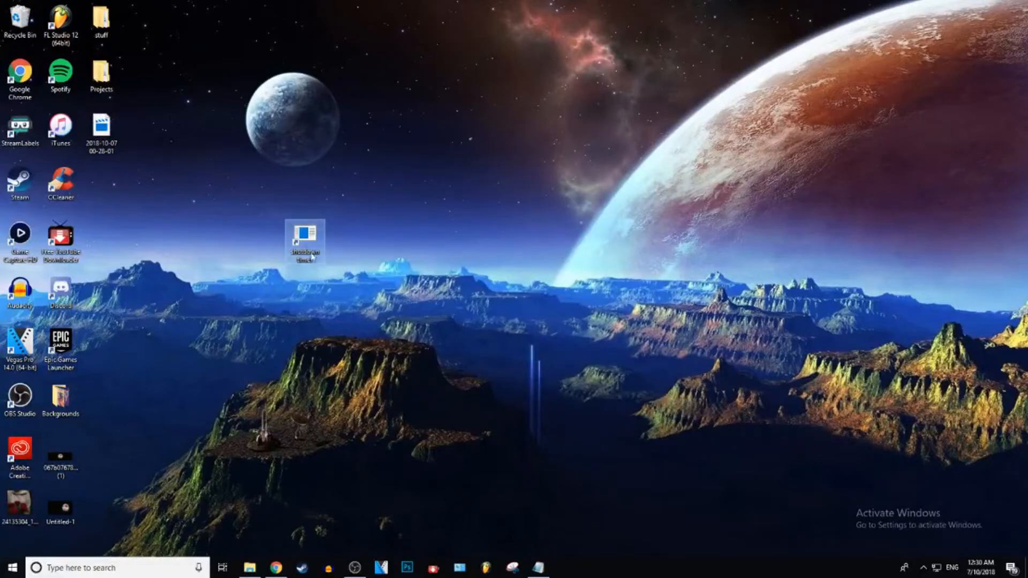
pyautogui.moveTo(300, 246)
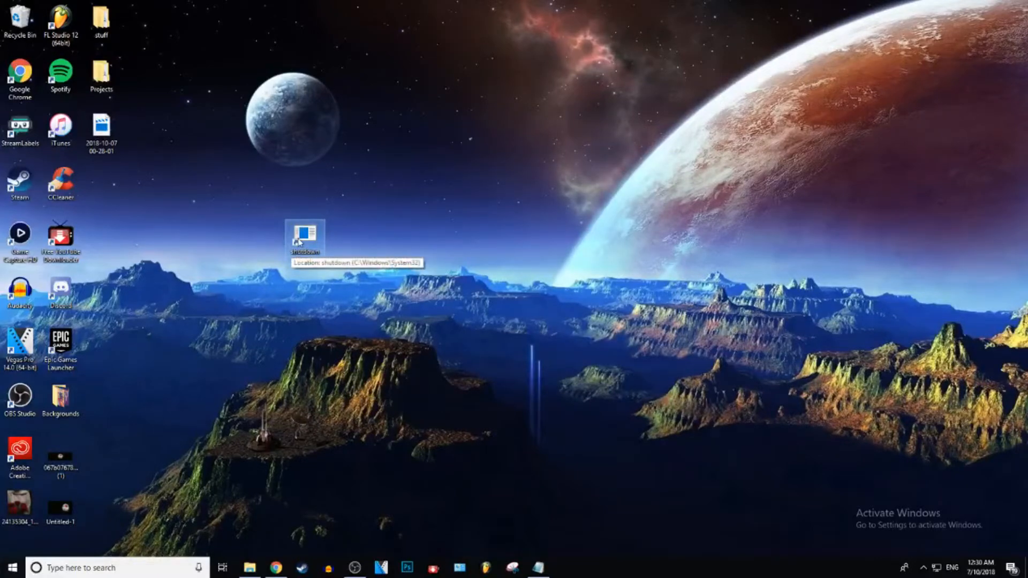
pyautogui.doubleClick(304, 236)
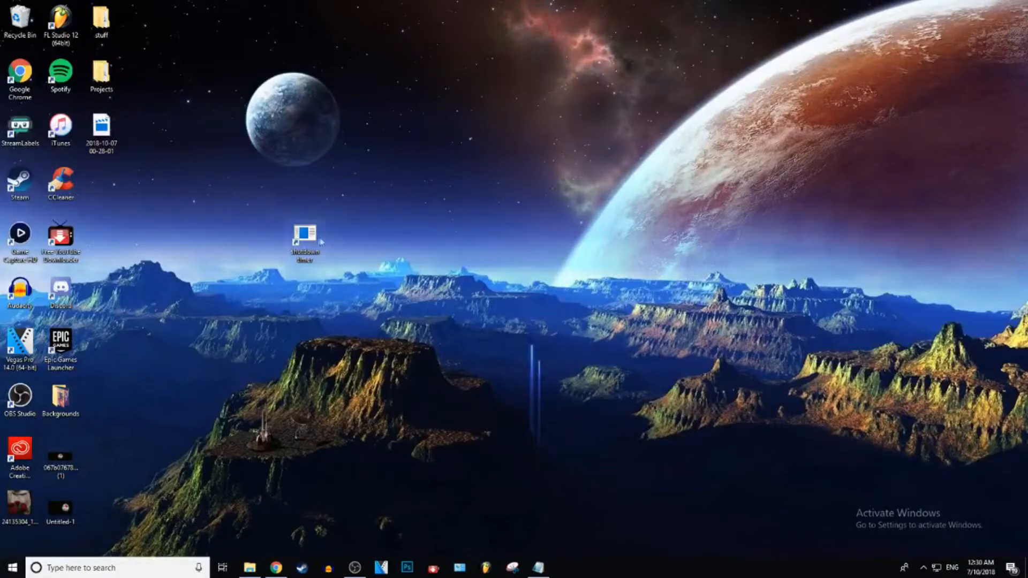
pyautogui.moveTo(357, 250)
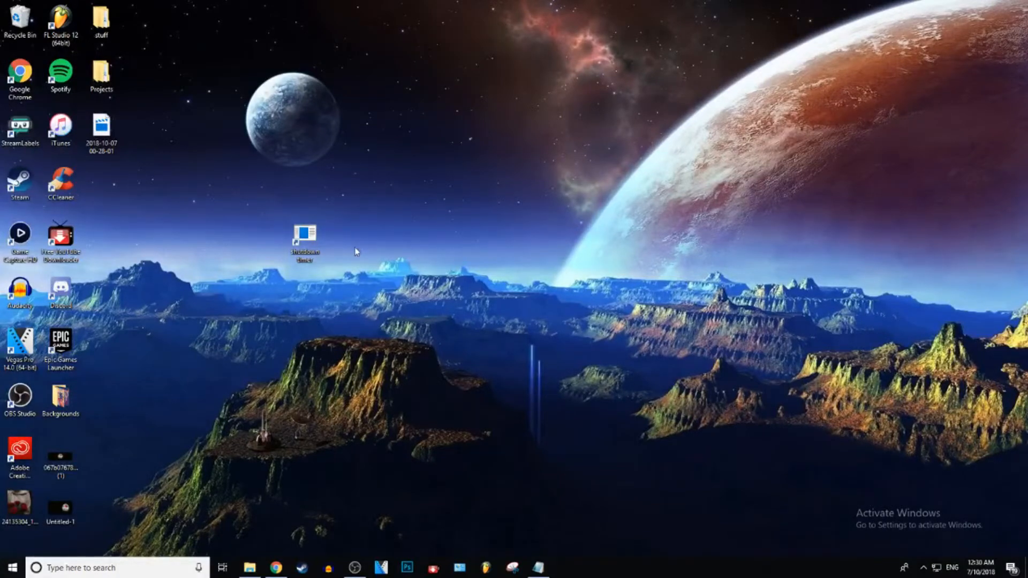
pyautogui.moveTo(363, 244)
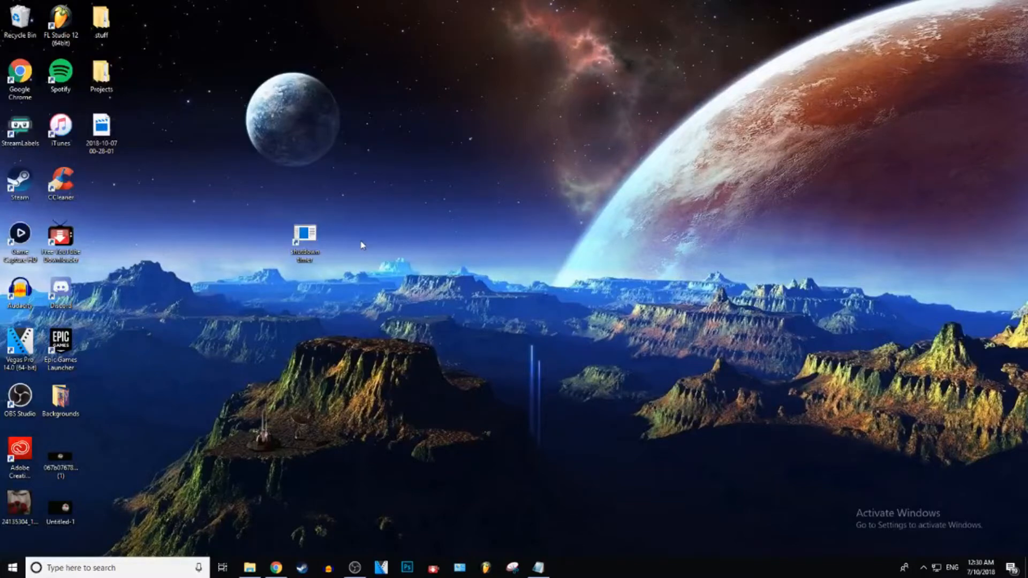
# Start a second desktop shortcut with the location 'shutdown -a'.
pyautogui.rightClick(362, 244)
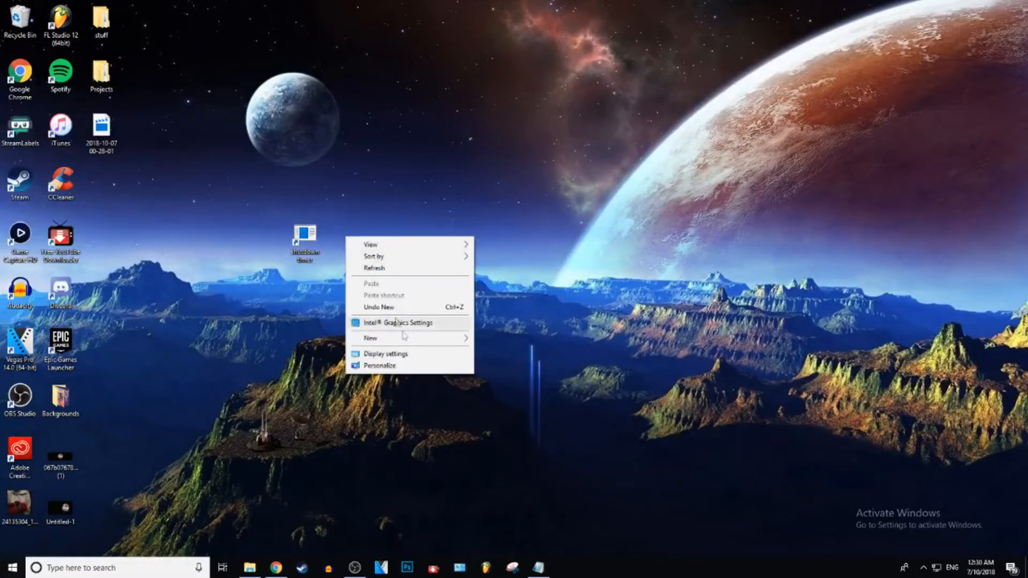
pyautogui.click(371, 337)
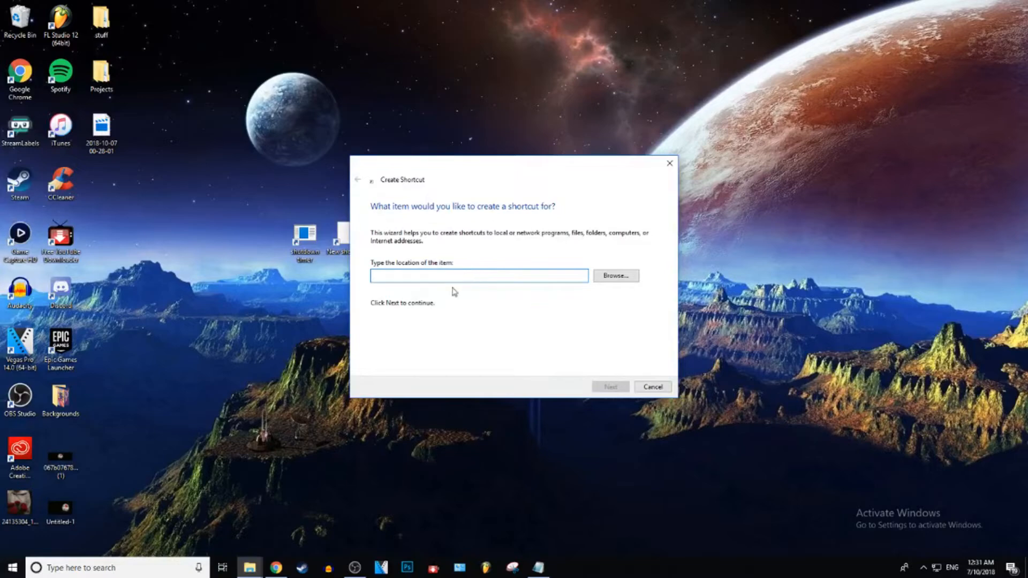
pyautogui.write('shutdown -a')
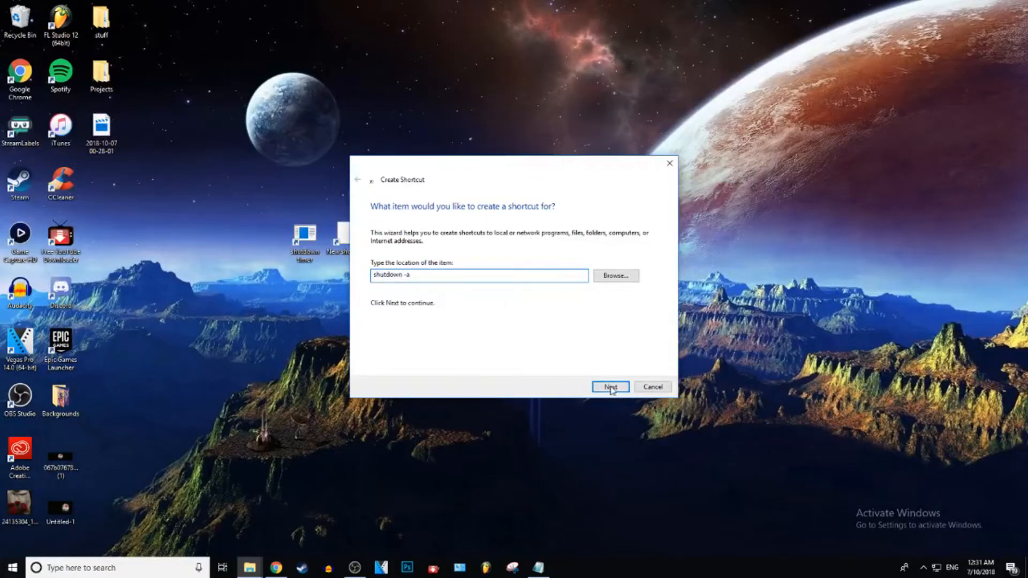
# Name the second shortcut 'timer can' and finish it beside the shutdown timer.
pyautogui.click(611, 387)
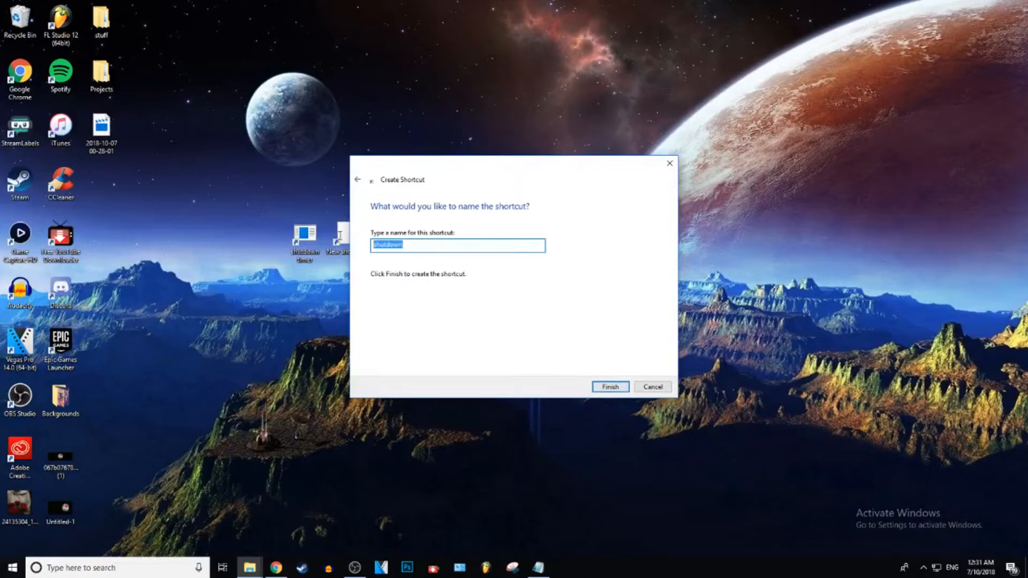
pyautogui.write('timer can')
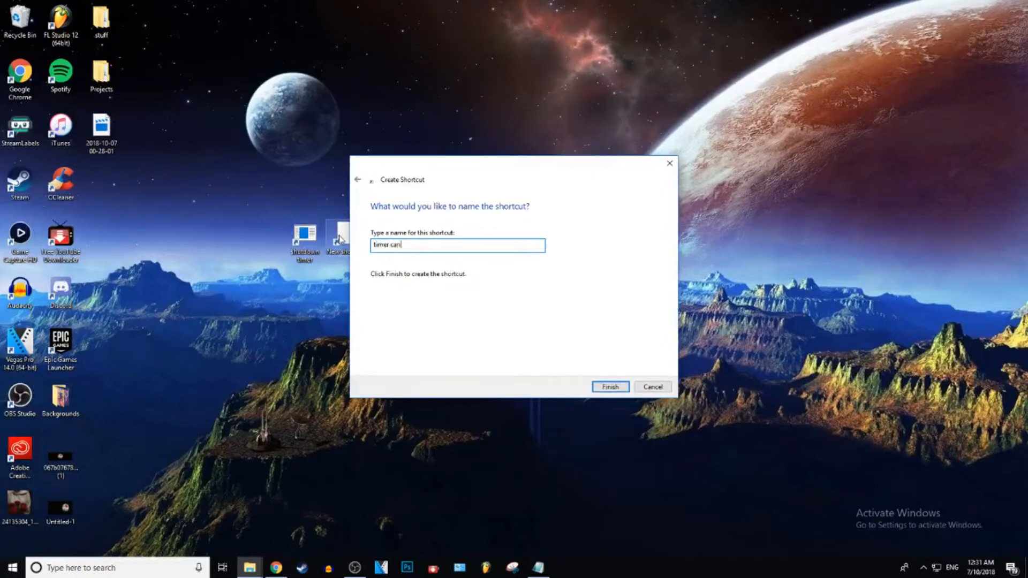
pyautogui.click(609, 387)
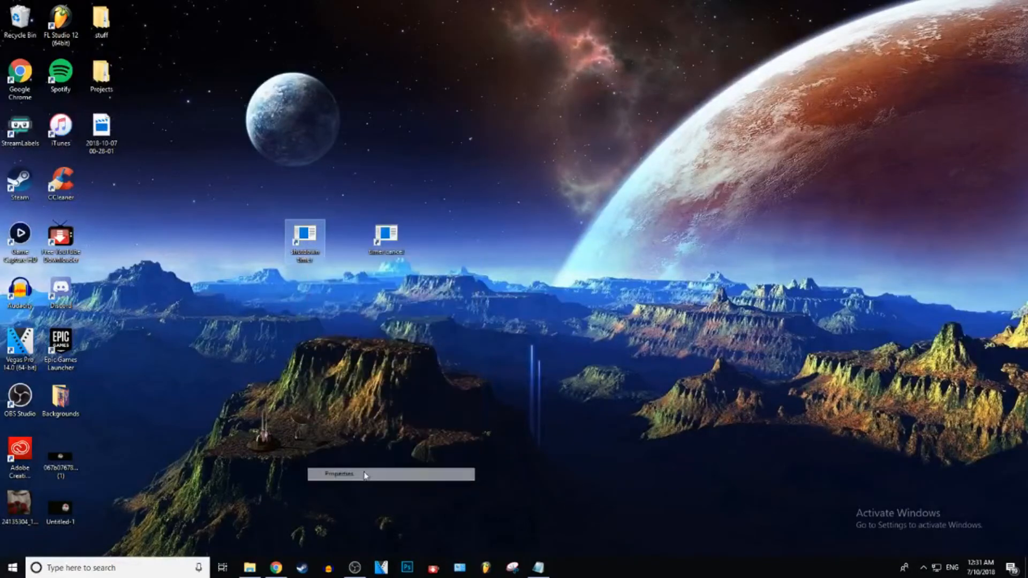
# In shutdown timer's Properties, choose the blue computer-screen system icon and apply it.
pyautogui.click(339, 474)
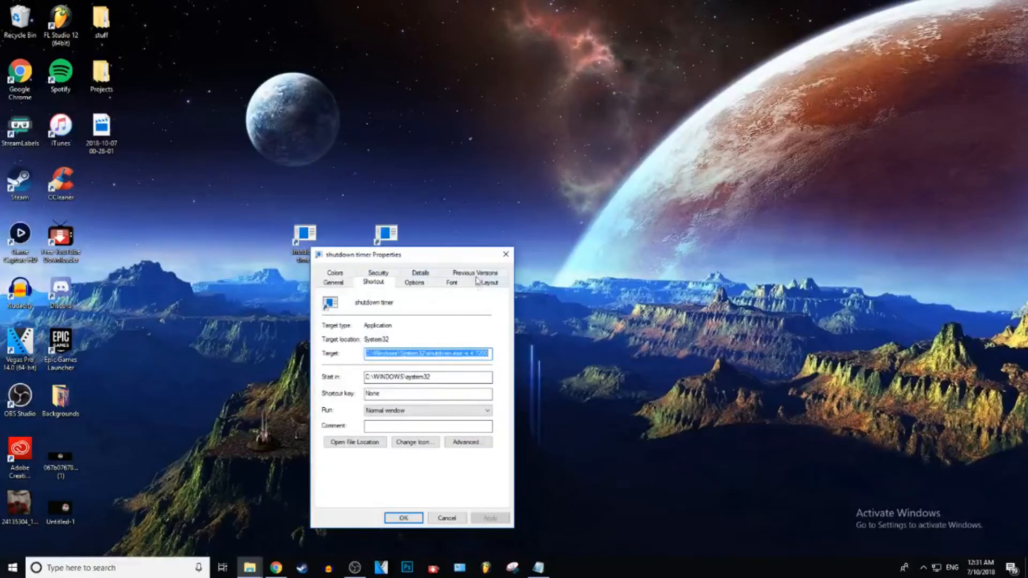
pyautogui.click(416, 443)
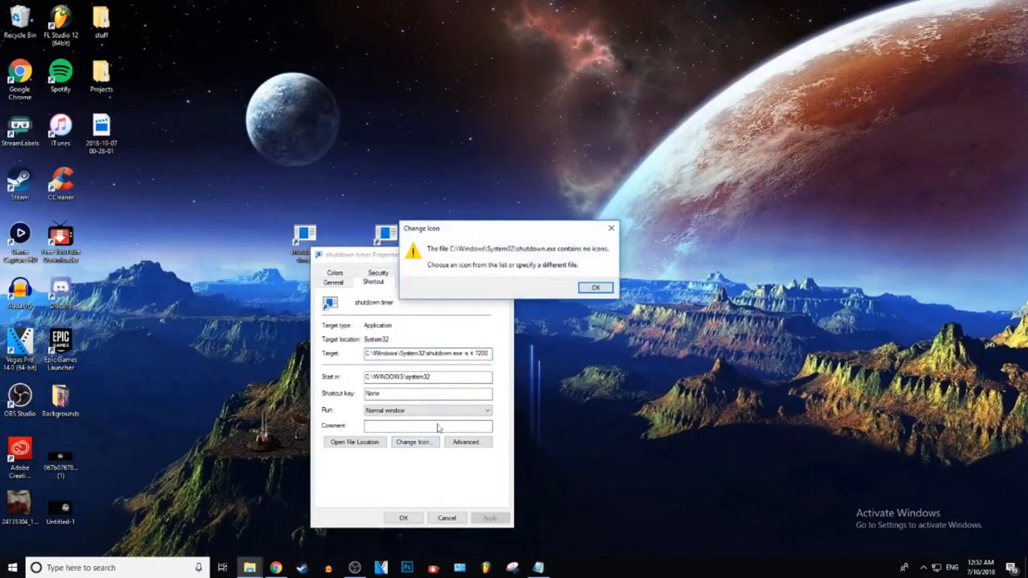
pyautogui.click(596, 287)
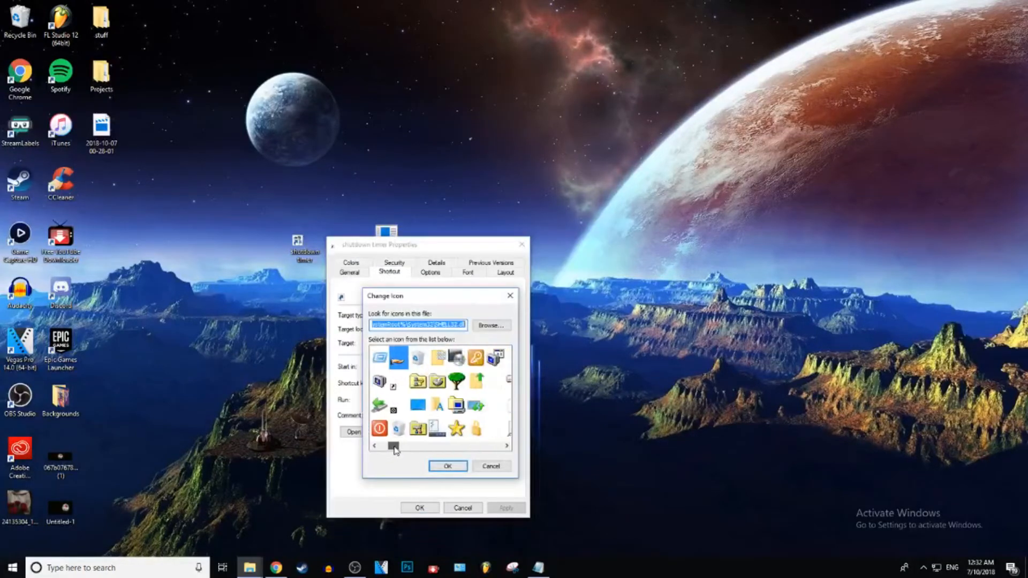
pyautogui.moveTo(395, 448); pyautogui.dragTo(401, 447)
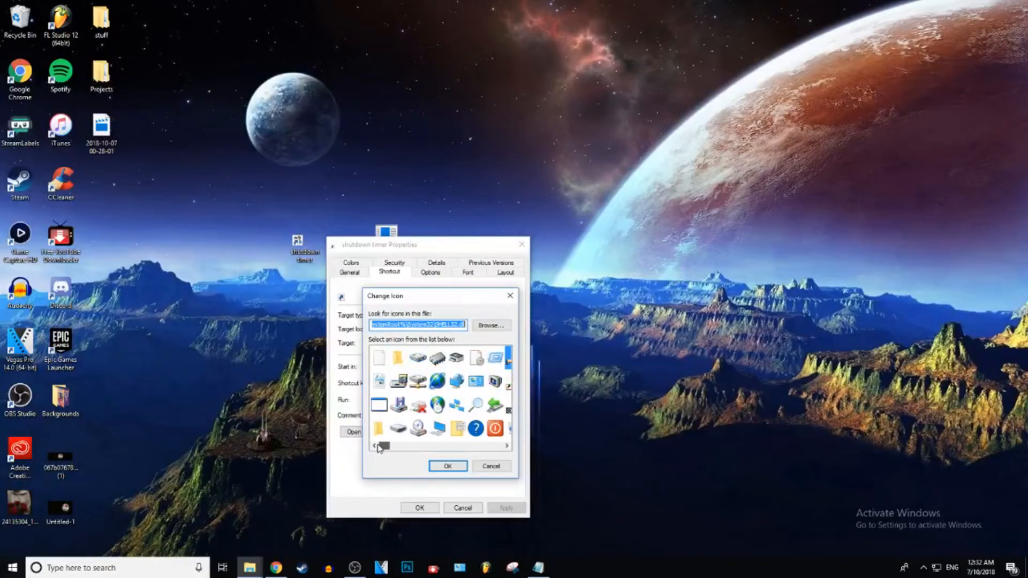
pyautogui.click(437, 425)
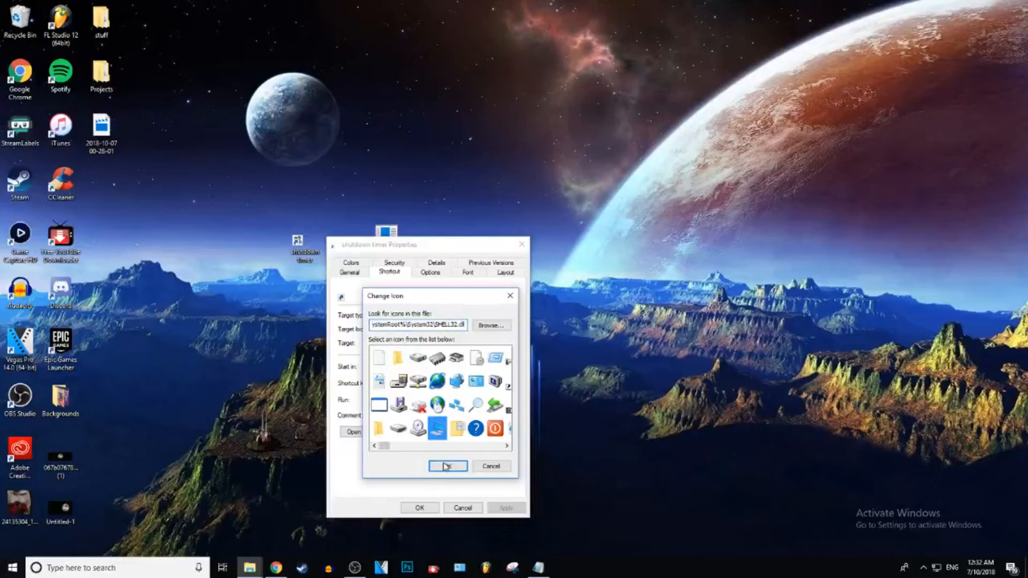
pyautogui.click(448, 467)
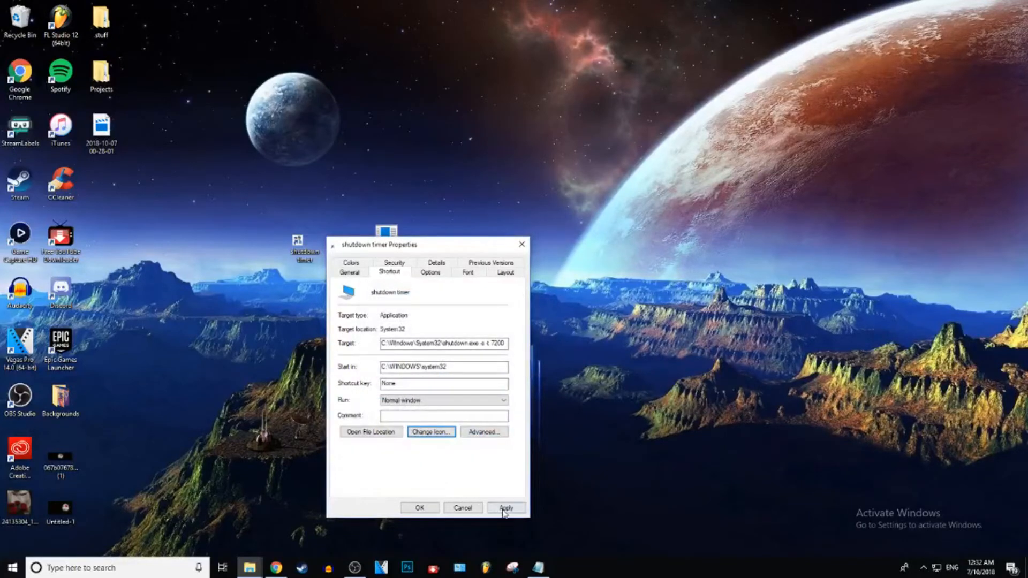
pyautogui.click(506, 508)
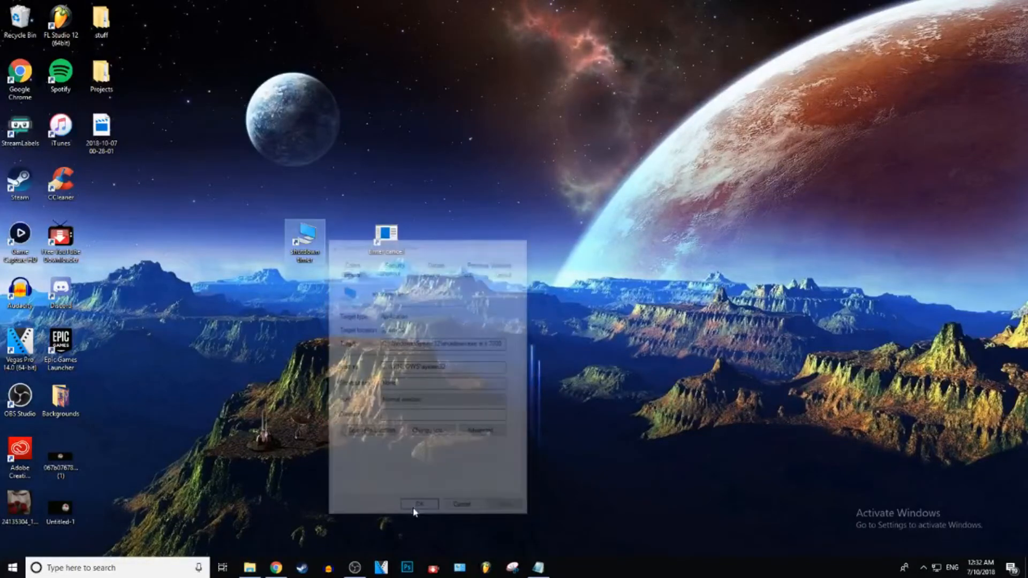
pyautogui.click(416, 503)
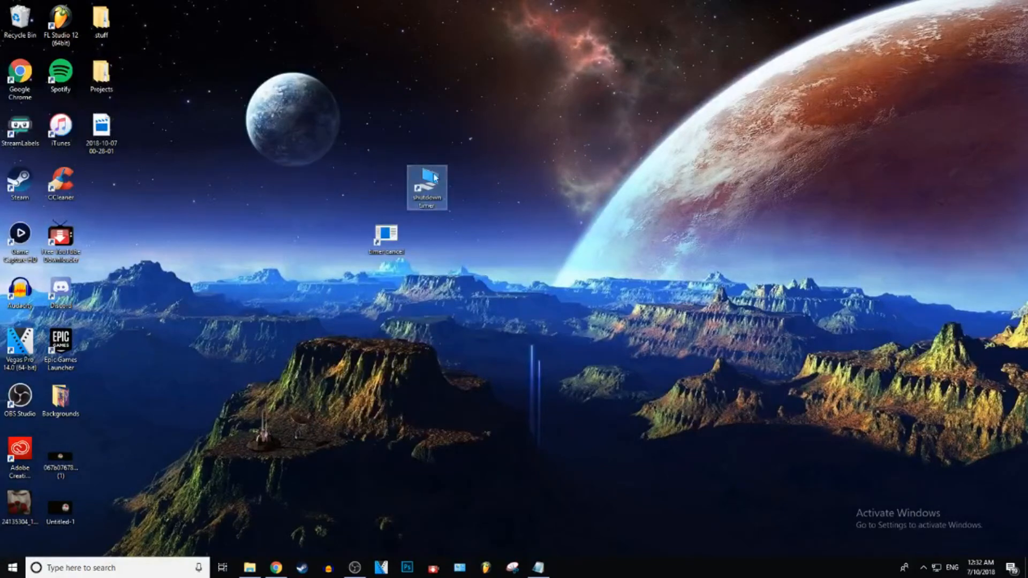
# In timer cancel's Properties, choose the red power-button icon and save it.
pyautogui.rightClick(385, 234)
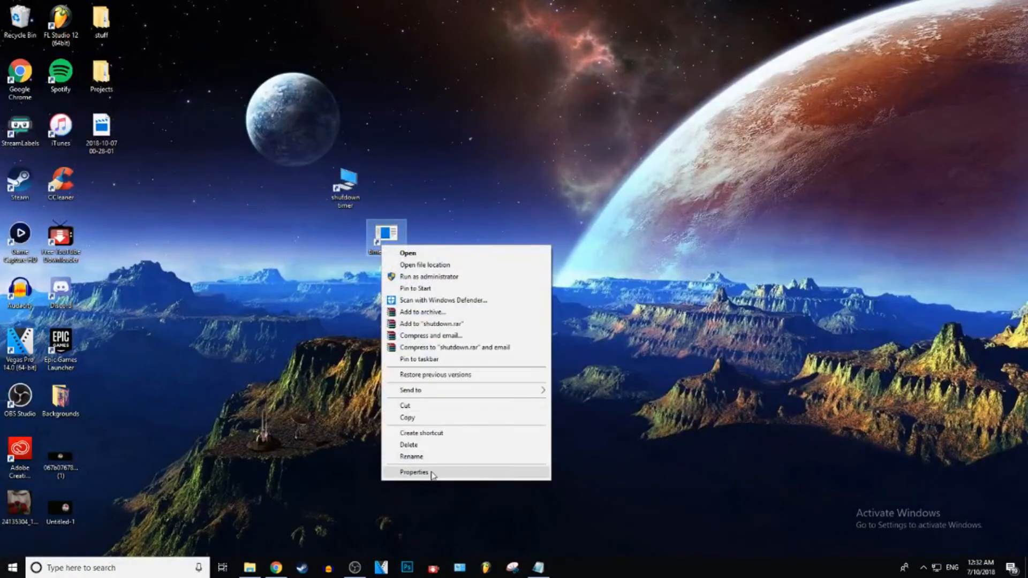
pyautogui.click(413, 472)
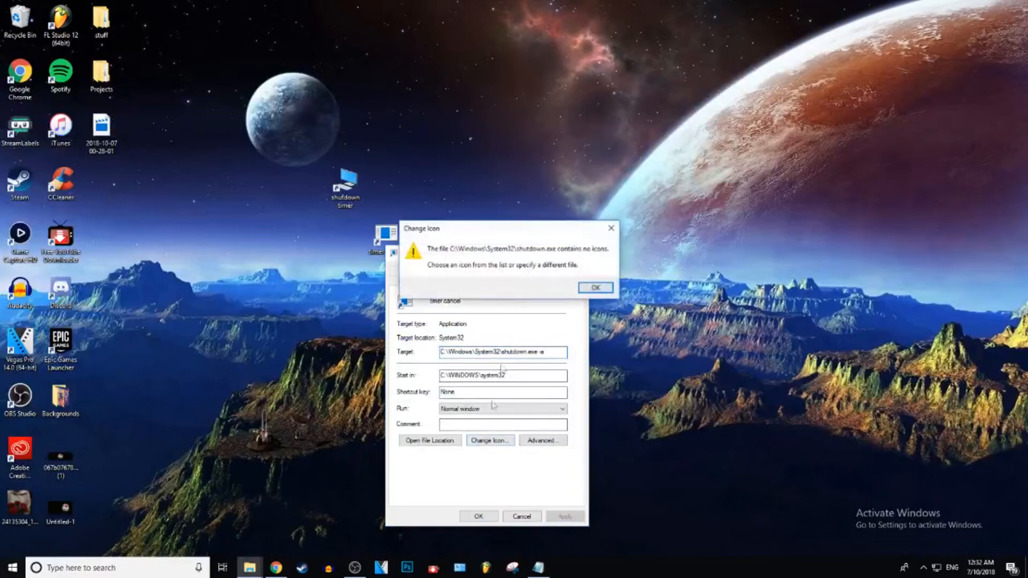
pyautogui.click(595, 287)
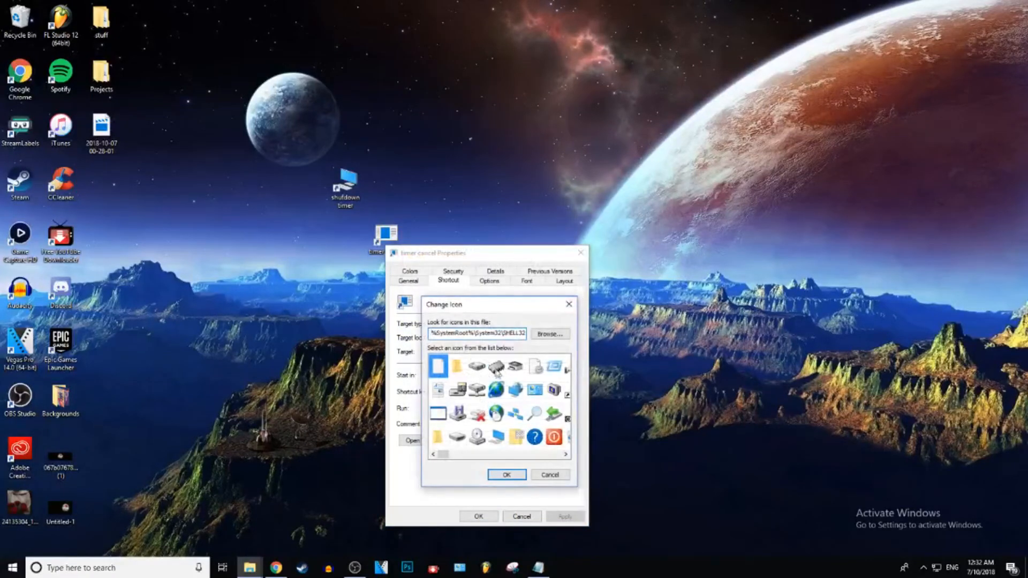
pyautogui.click(555, 435)
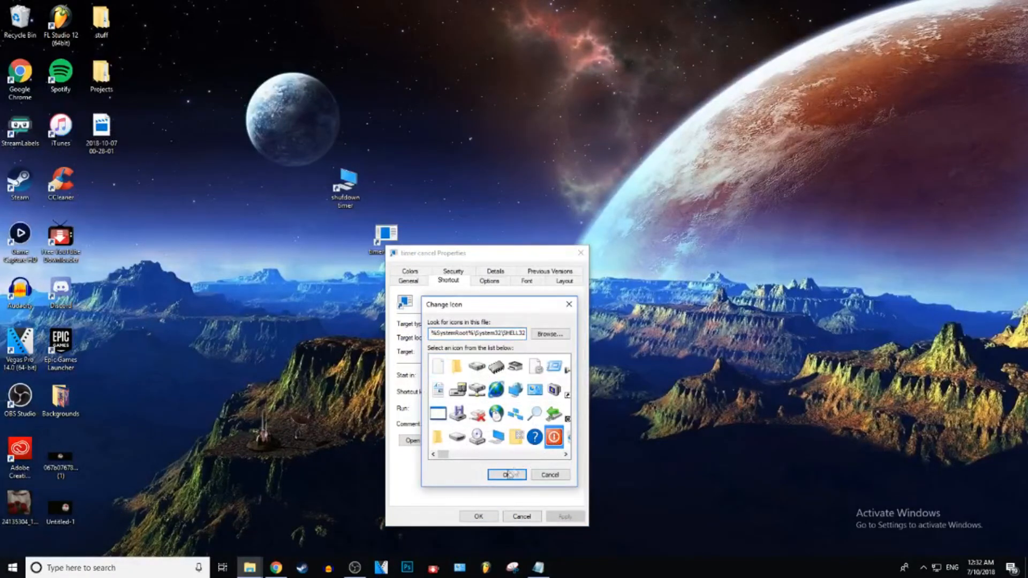
pyautogui.click(508, 475)
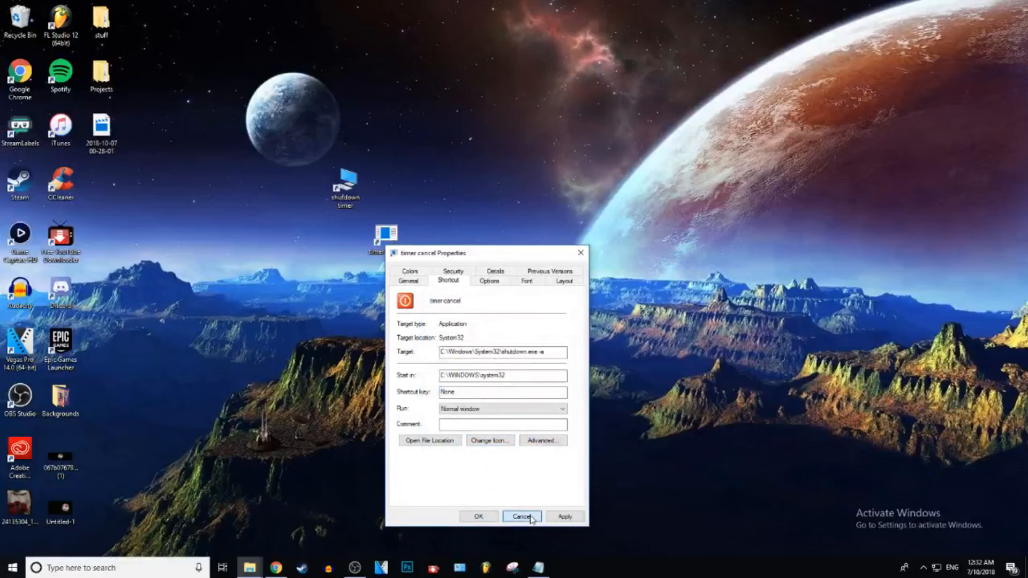
pyautogui.click(522, 516)
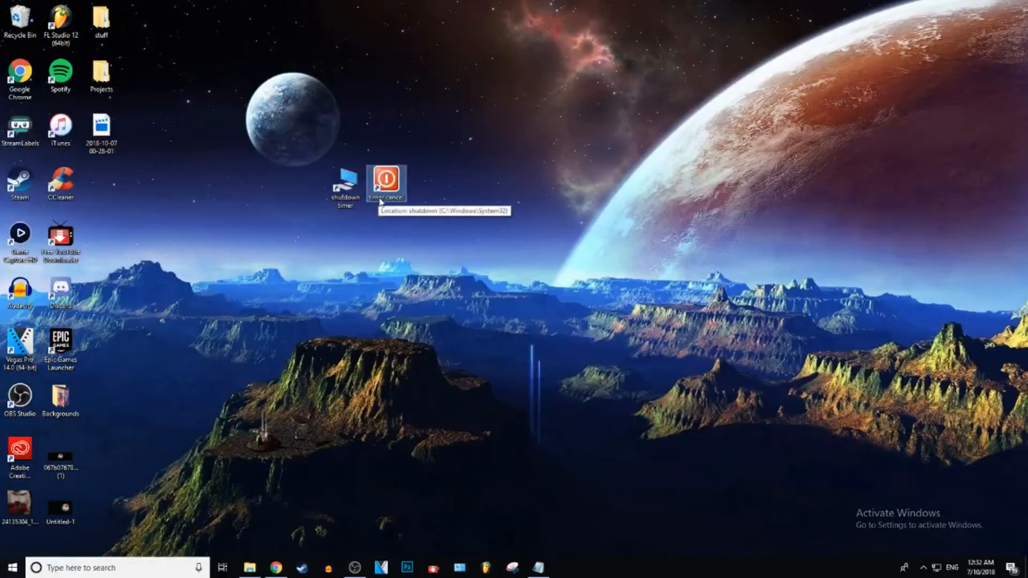
pyautogui.moveTo(512, 251)
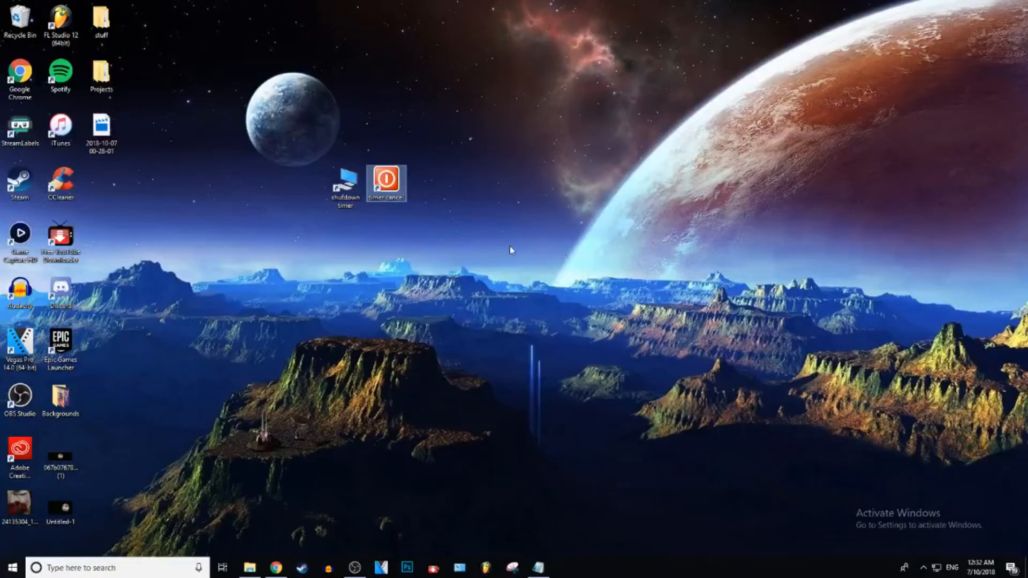
pyautogui.click(345, 185)
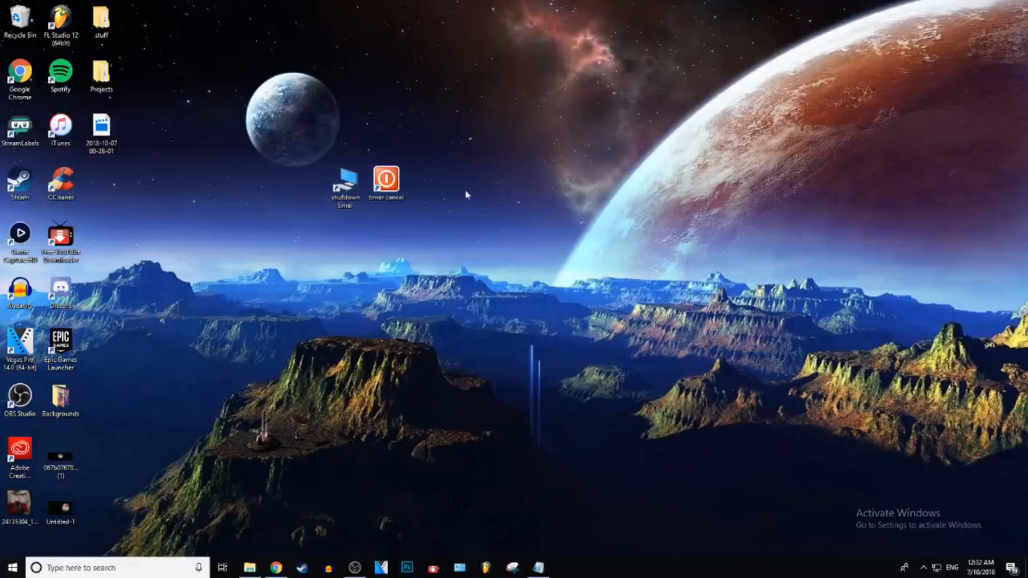
pyautogui.moveTo(439, 209)
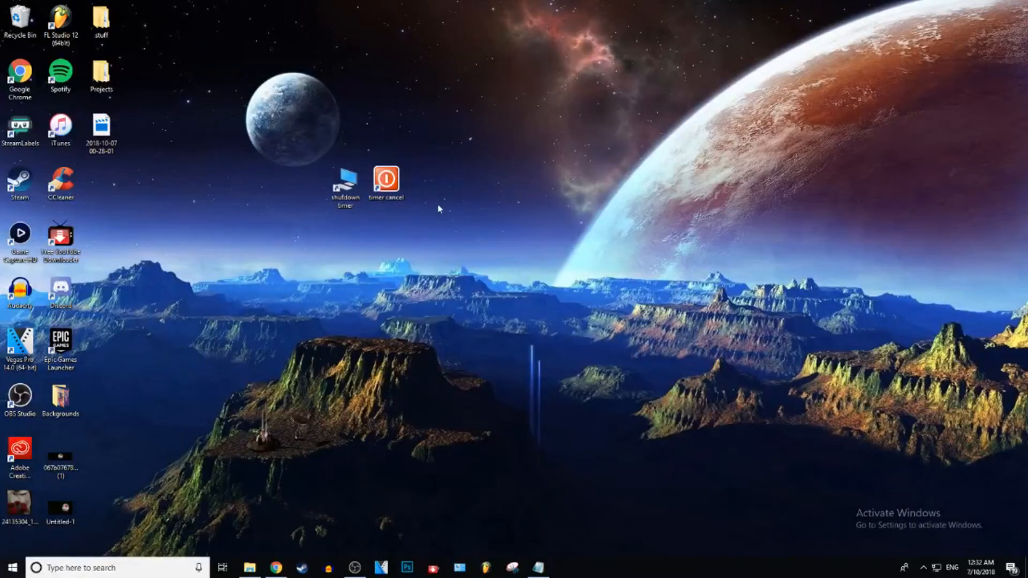
pyautogui.moveTo(449, 189)
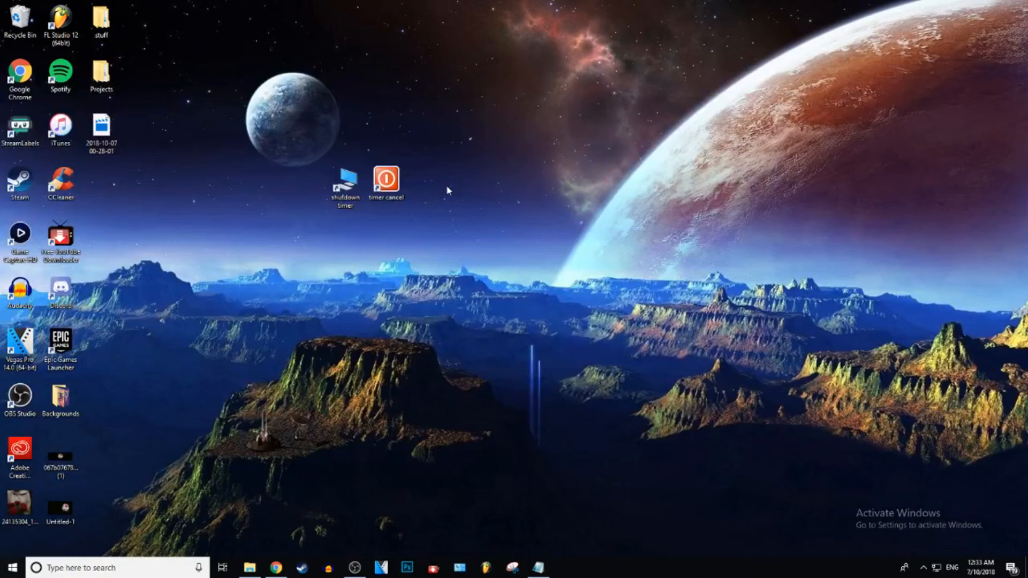
pyautogui.moveTo(478, 285)
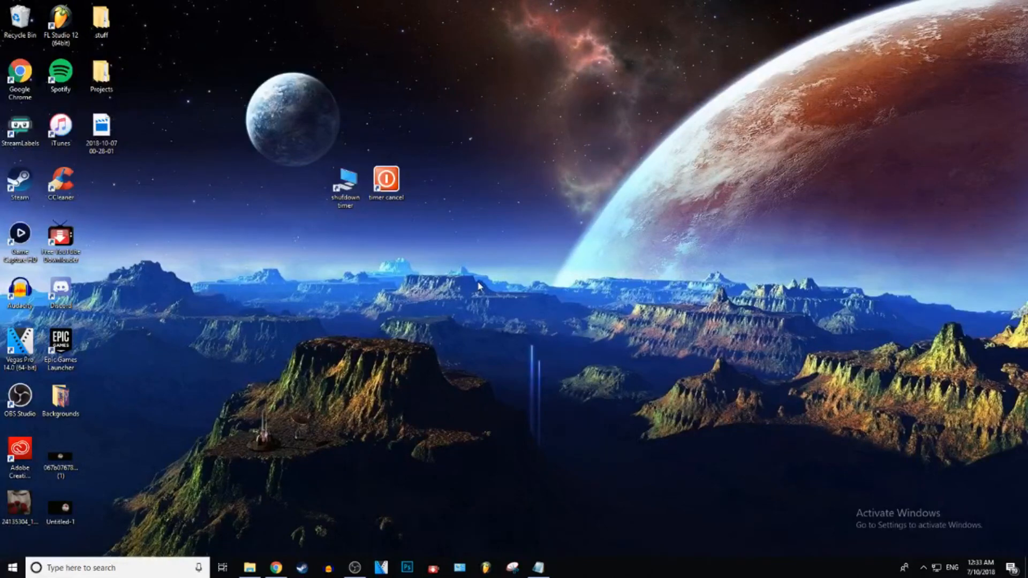
pyautogui.moveTo(394, 505)
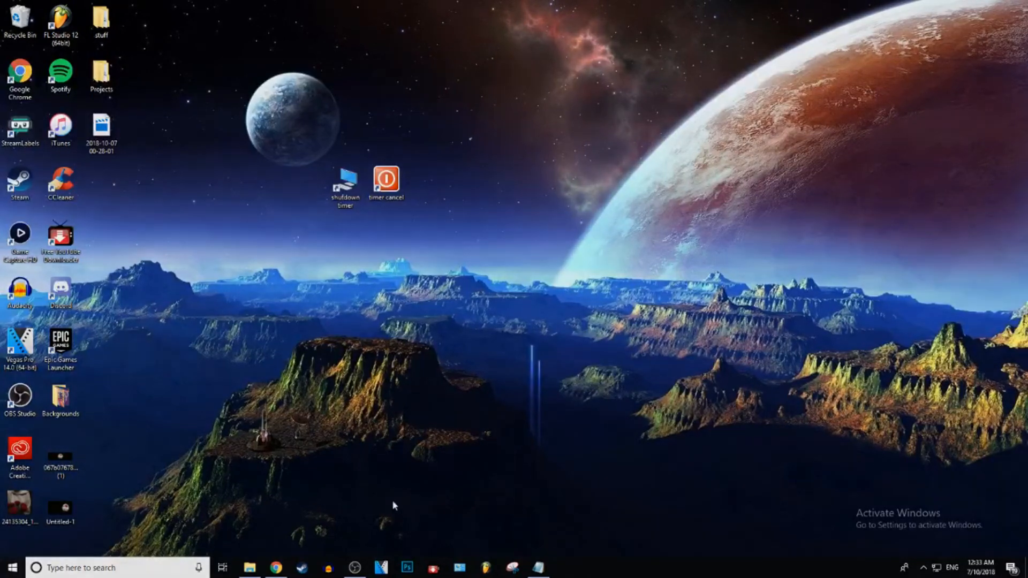